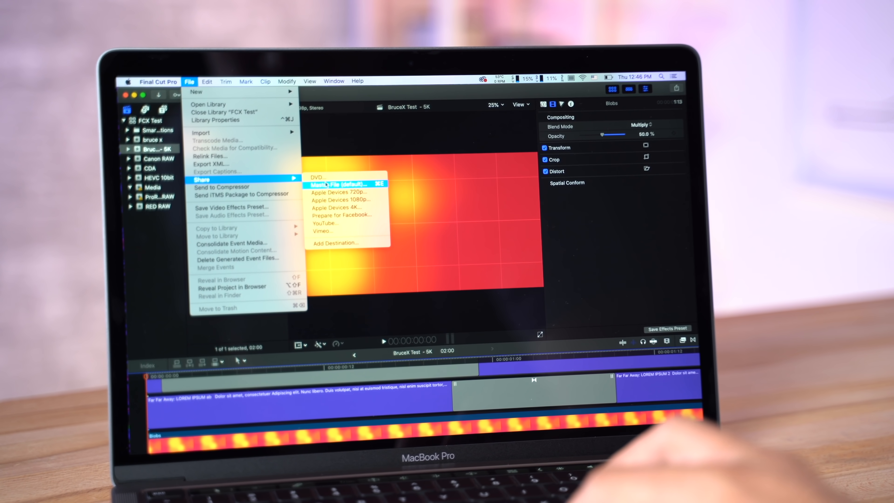
Export the BruceX Test 5K project via File > Share > Master File (default).
{"action": "left_click", "coordinate": [337, 183]}
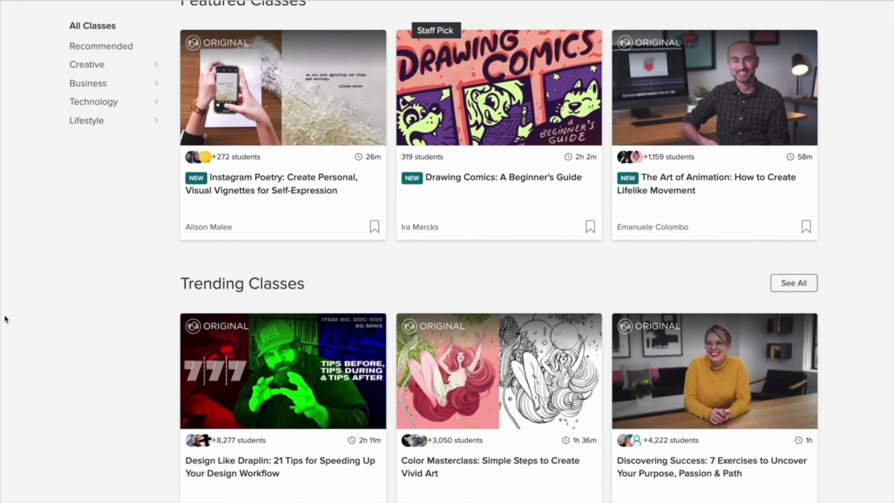
{"action": "scroll", "scroll_direction": "down", "scroll_amount": 3}
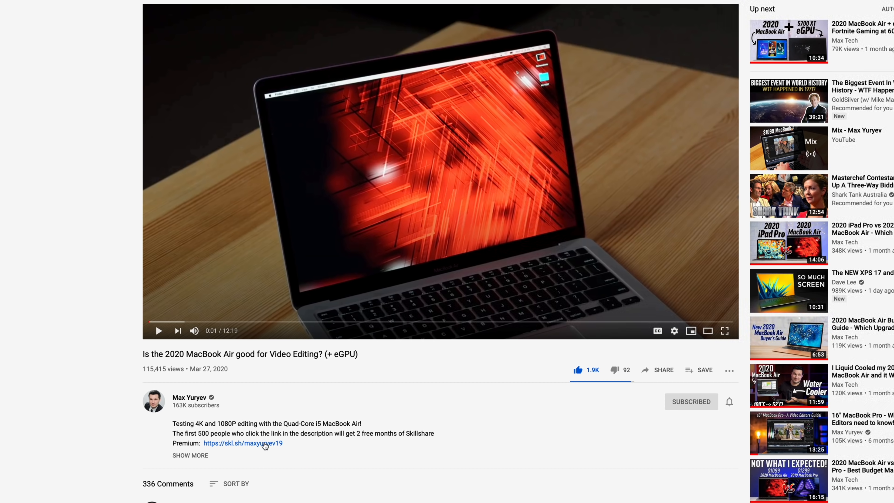
{"action": "left_click", "coordinate": [263, 443]}
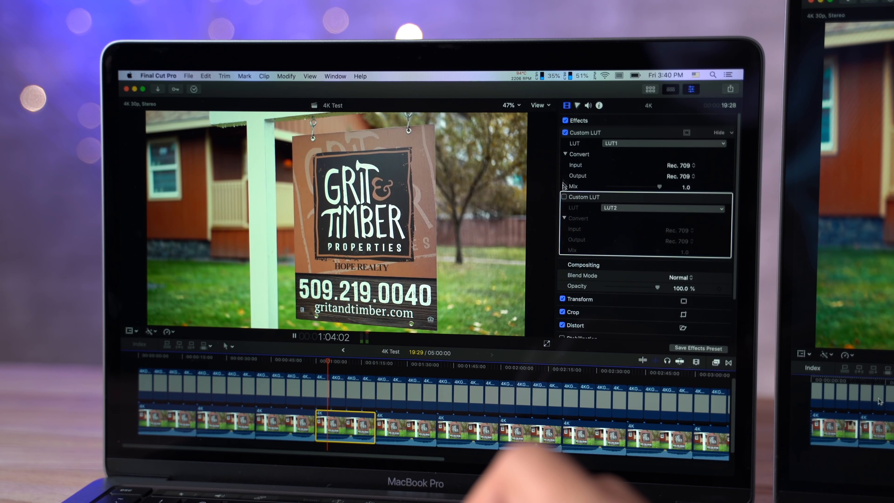
Enable a second Custom LUT set to LUT2 with Rec. 709 input and output.
{"action": "left_click", "coordinate": [563, 197]}
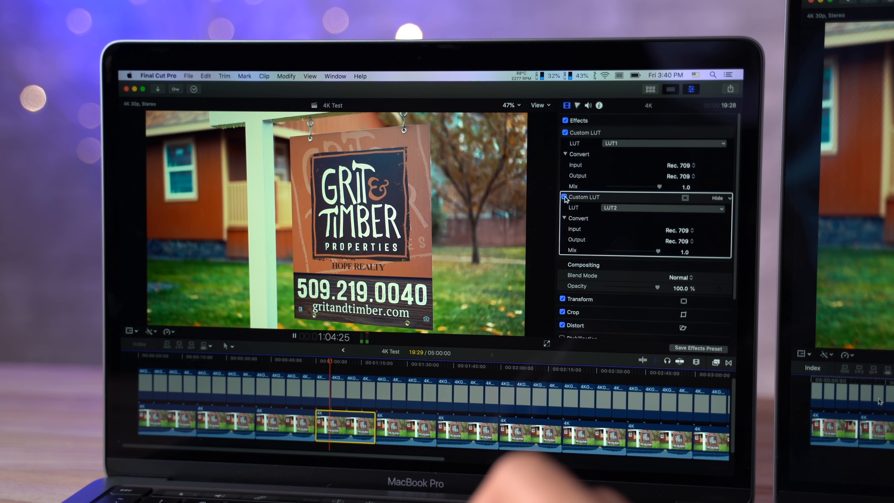
{"action": "left_click", "coordinate": [564, 197]}
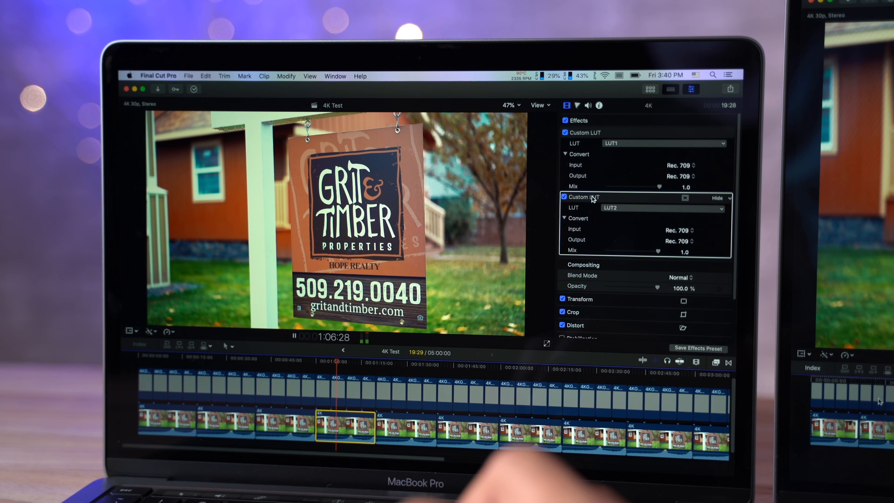
{"action": "left_click", "coordinate": [537, 105]}
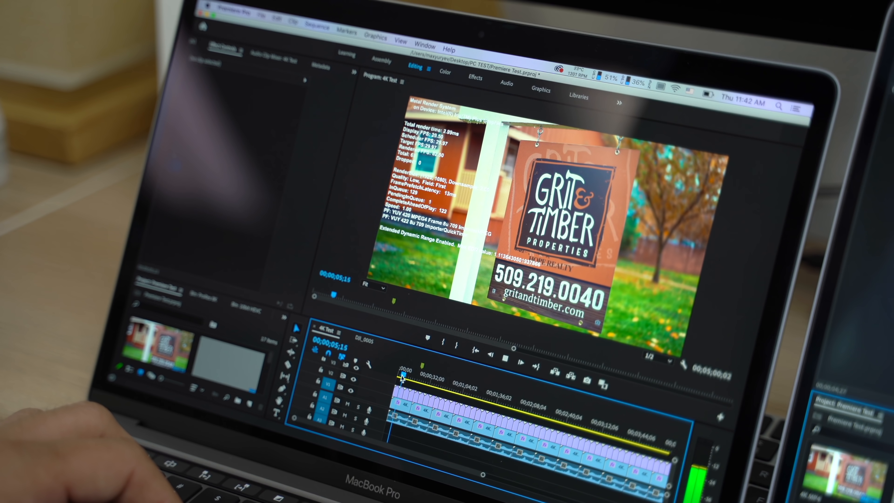
{"action": "left_click", "coordinate": [653, 362]}
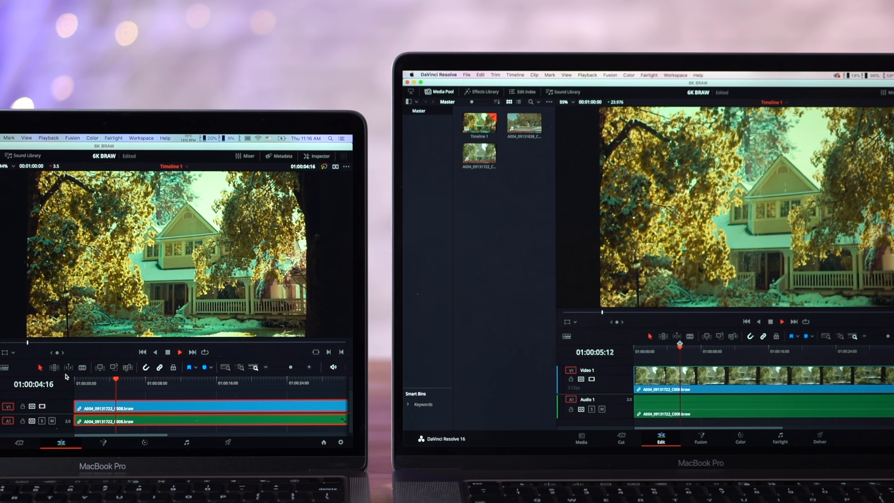
Load Timeline 1 of the 6K BRAW project on the Edit page.
{"action": "left_click", "coordinate": [180, 352]}
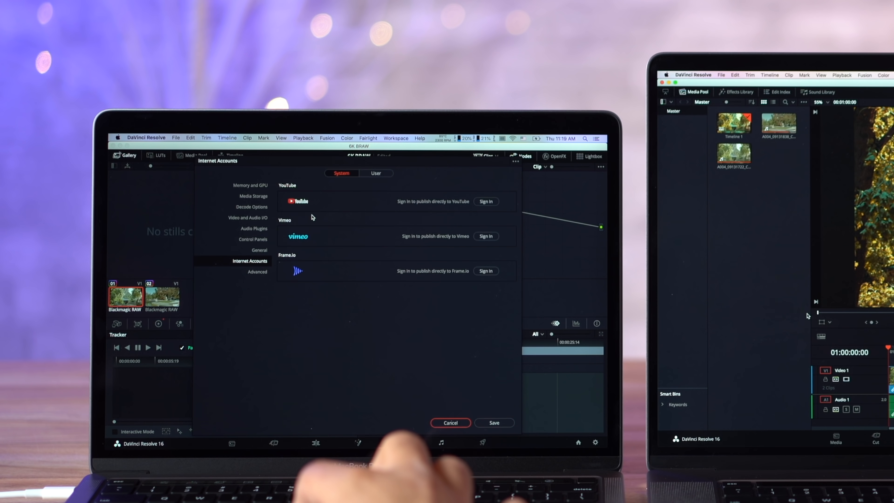
Show Decode Options with GPU Blackmagic RAW and hardware H.264/H.265 decoding enabled.
{"action": "left_click", "coordinate": [252, 207]}
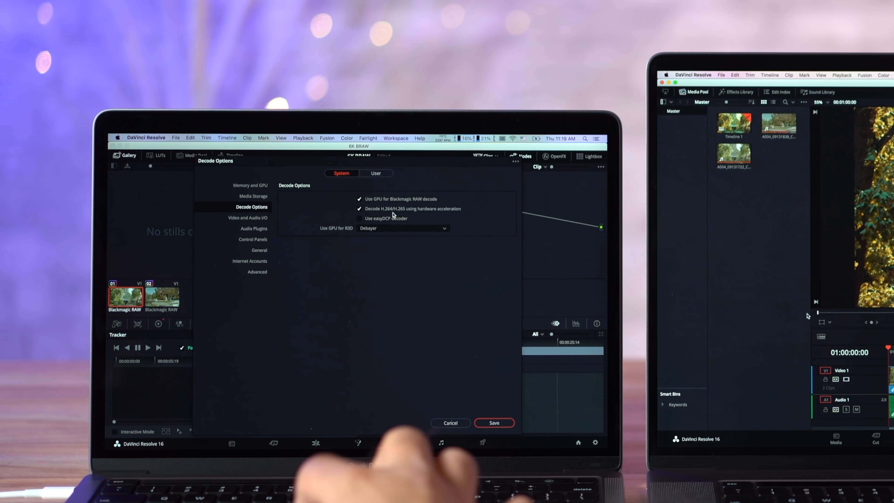